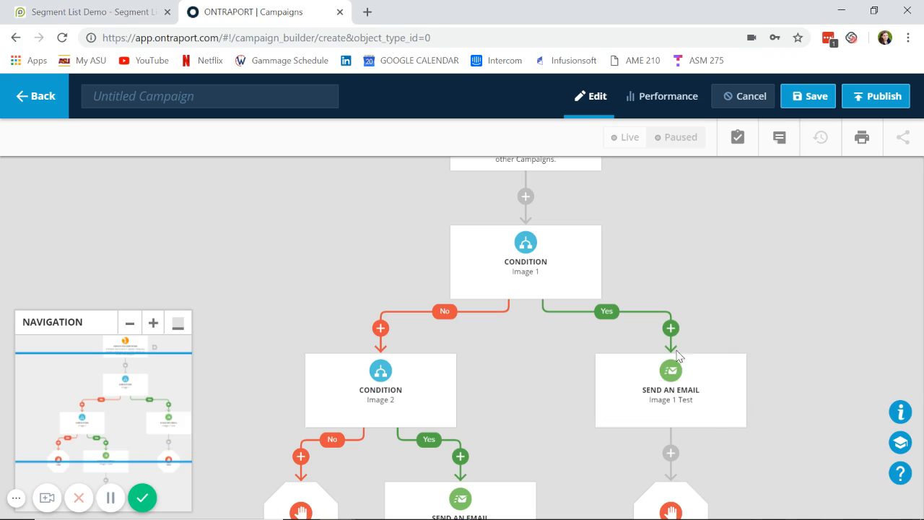
View the Image 1 Test email, then open the Image 2 Test email in the editor
left_click(669, 390)
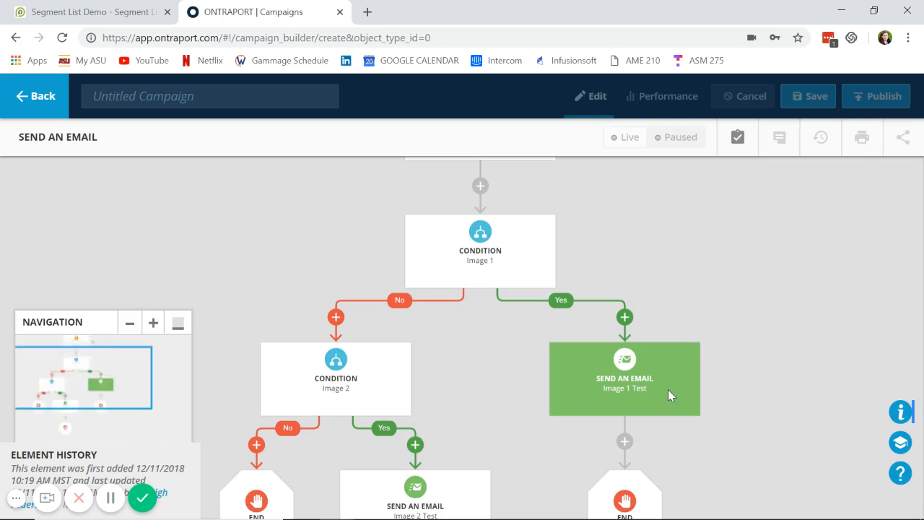
left_click(624, 377)
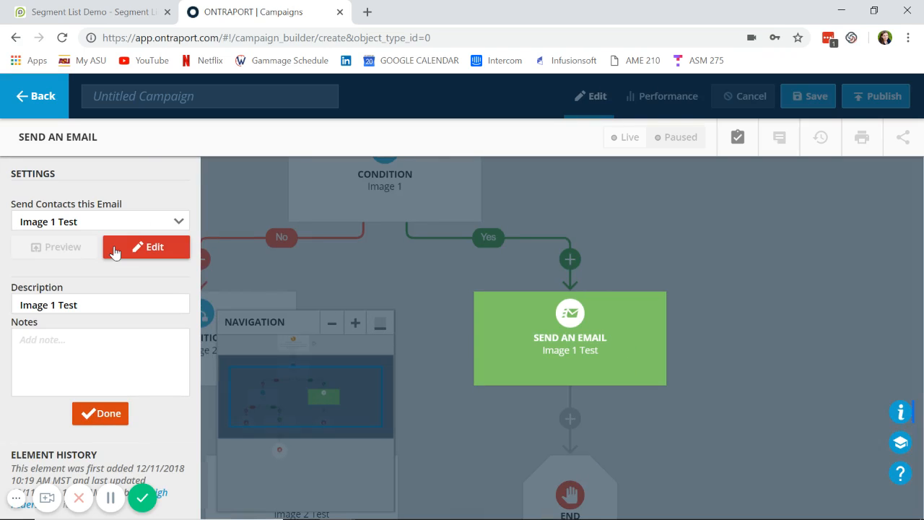
left_click(145, 246)
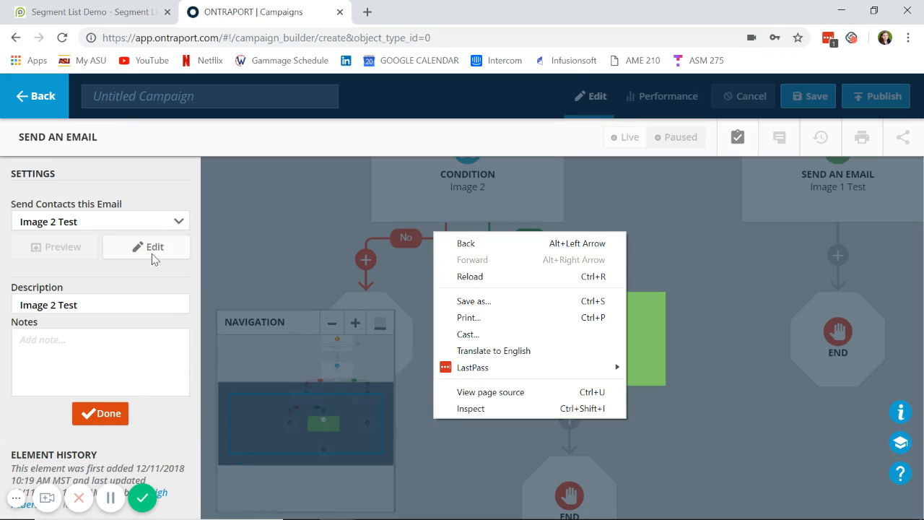
left_click(146, 247)
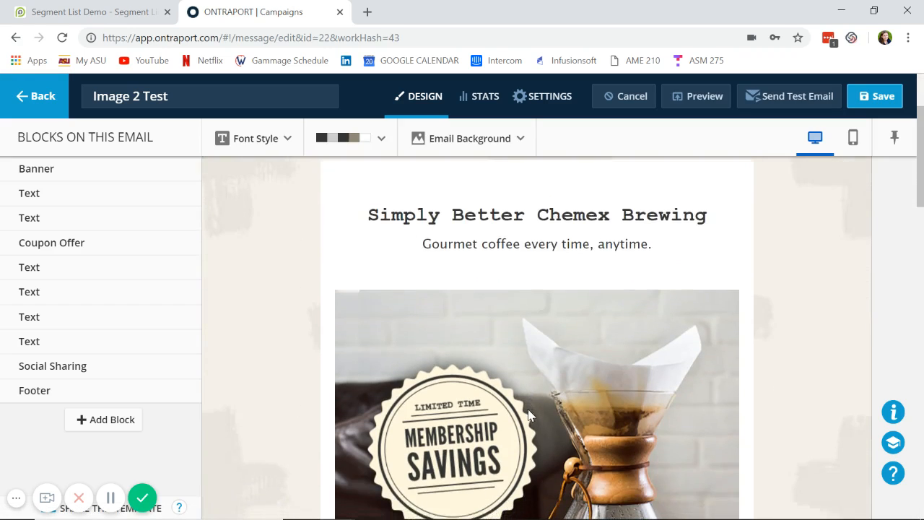
Scroll through the Image 2 Membership Savings email, then go back to the campaign map
scroll("down", 3)
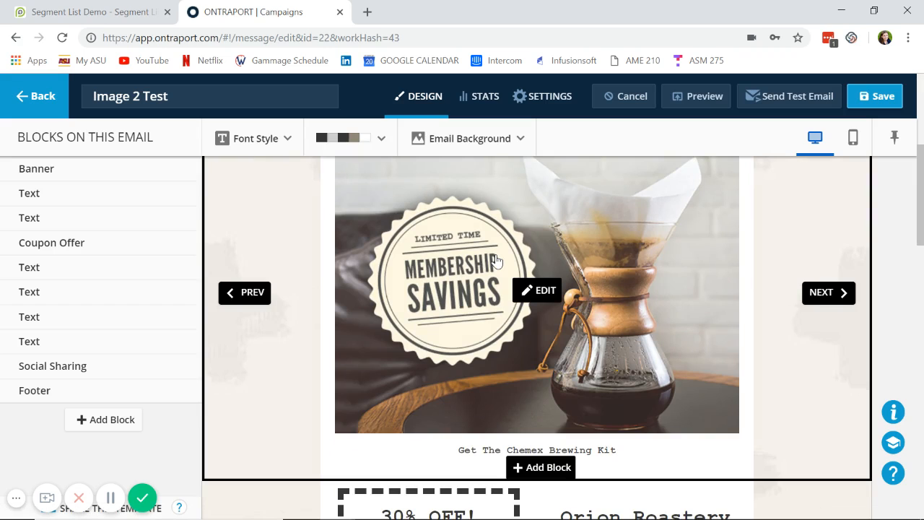
scroll("down", 3)
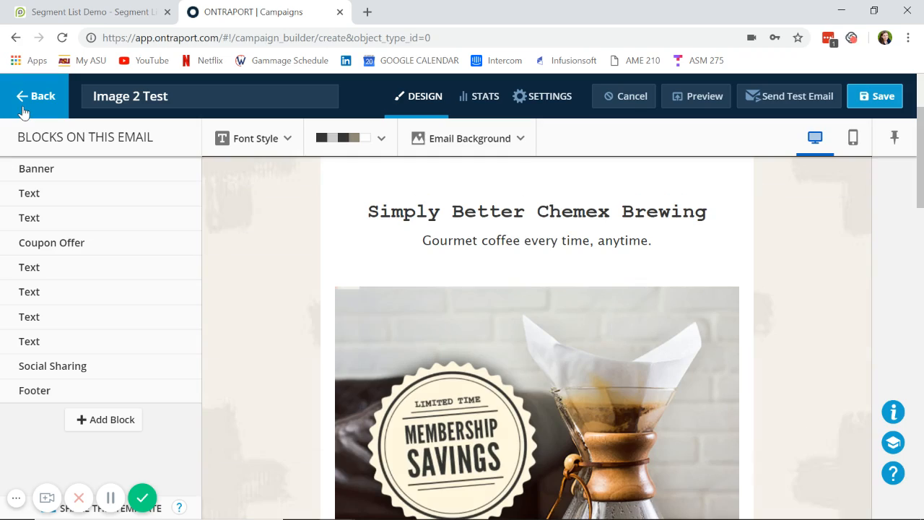
left_click(34, 96)
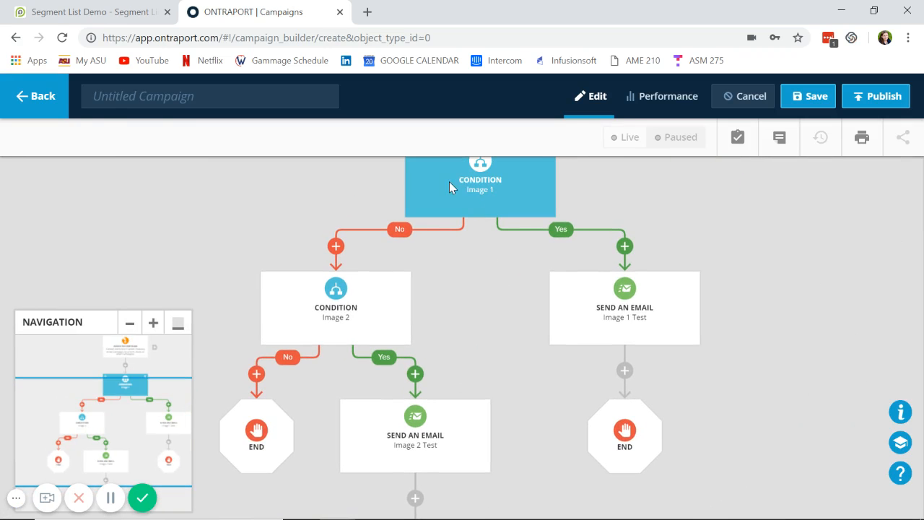
left_click(335, 307)
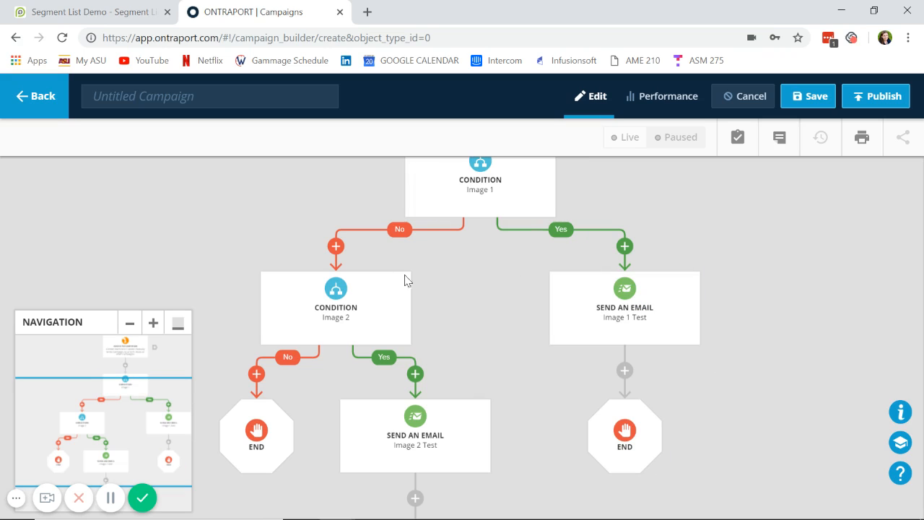
left_click(336, 307)
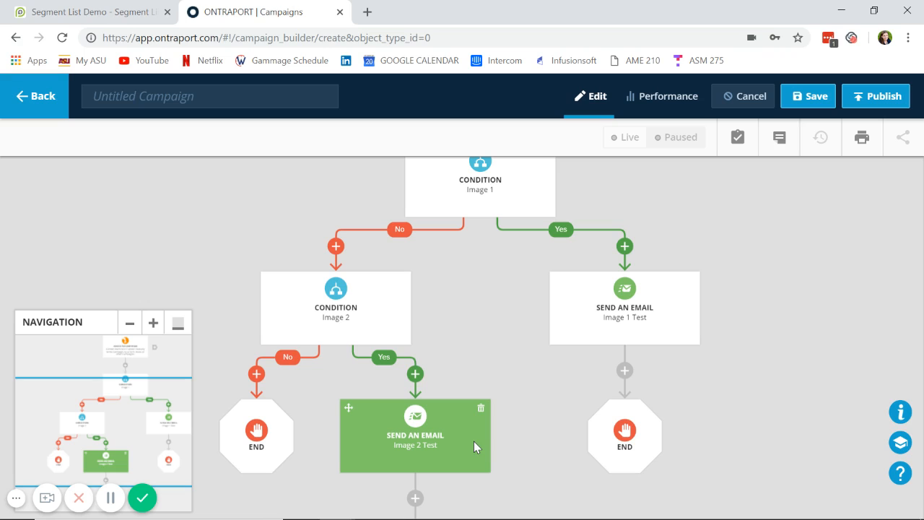
left_click(336, 306)
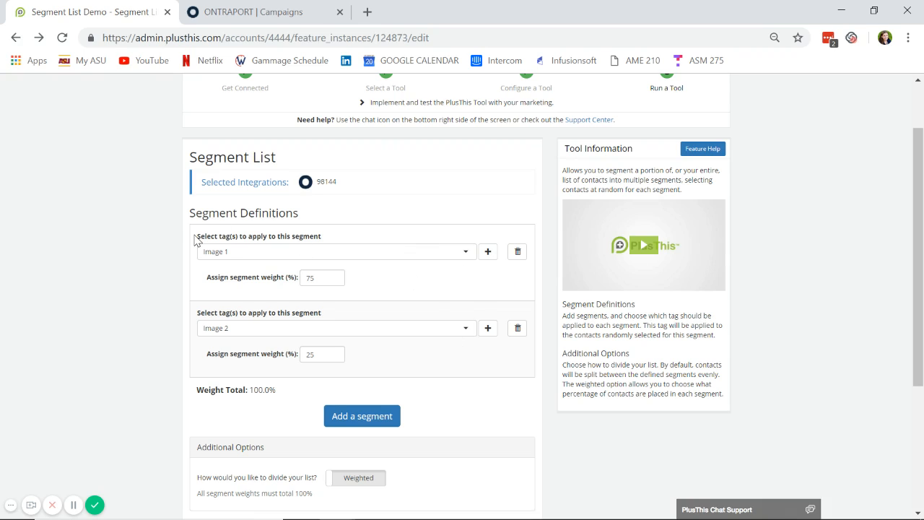
mouse_move(241, 253)
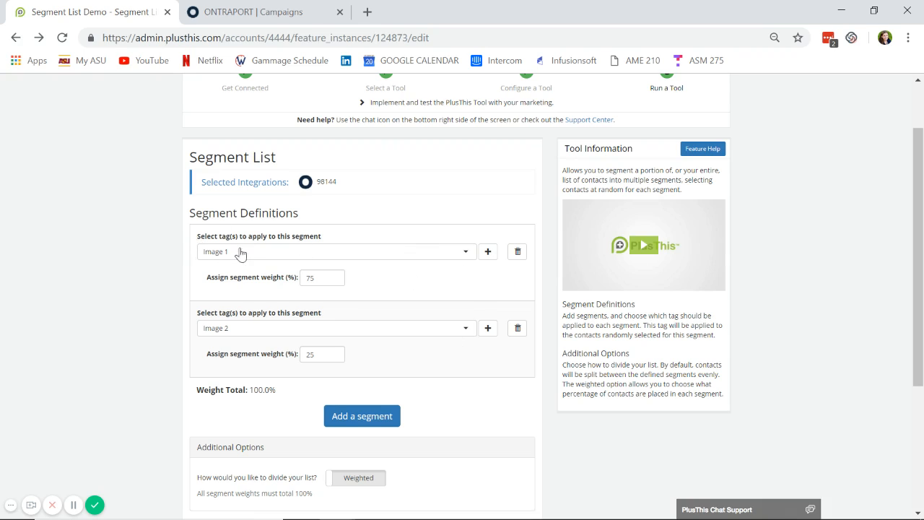
mouse_move(191, 243)
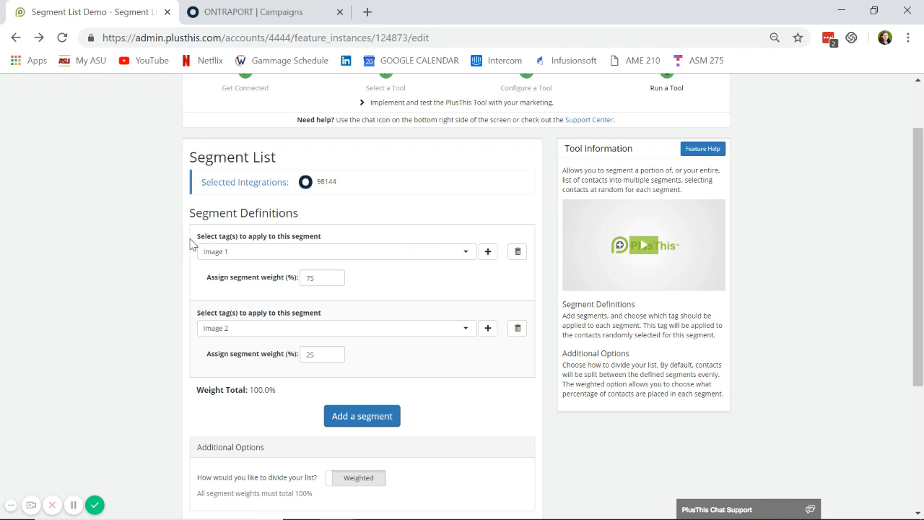
mouse_move(241, 258)
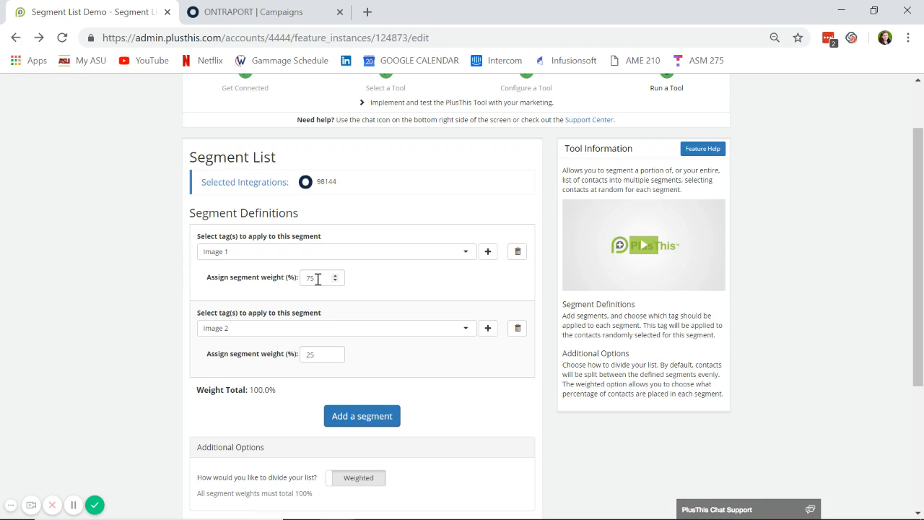
mouse_move(273, 267)
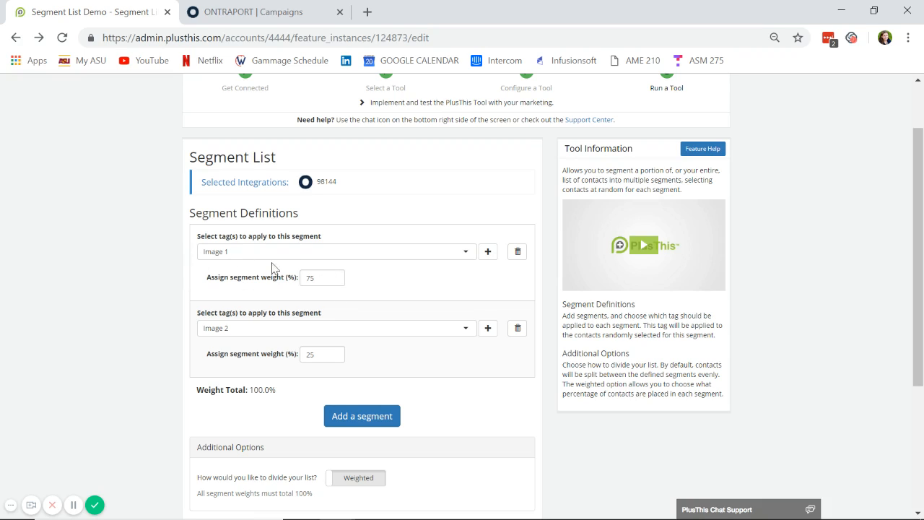
mouse_move(256, 290)
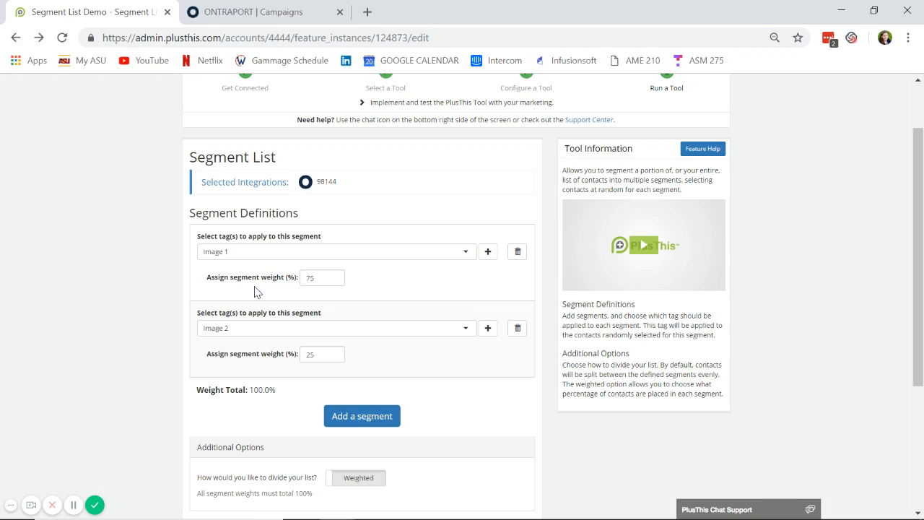
scroll("down", 3)
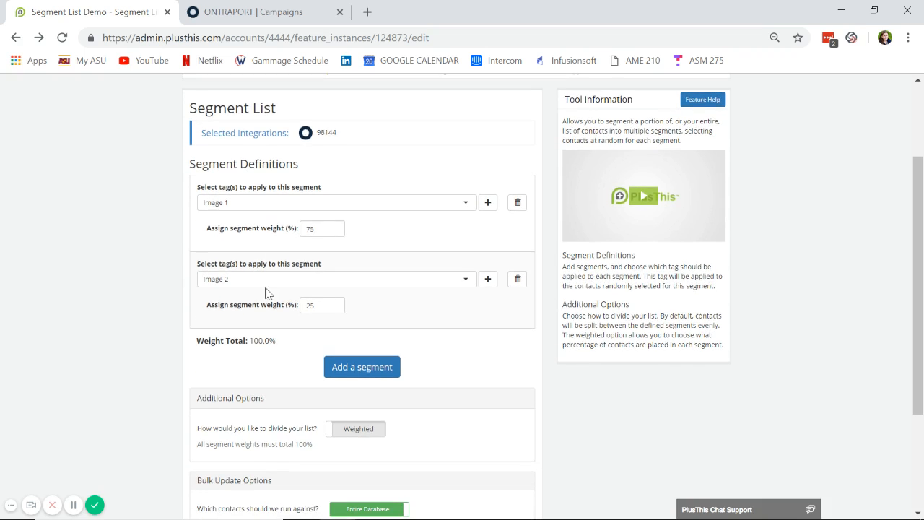
mouse_move(353, 295)
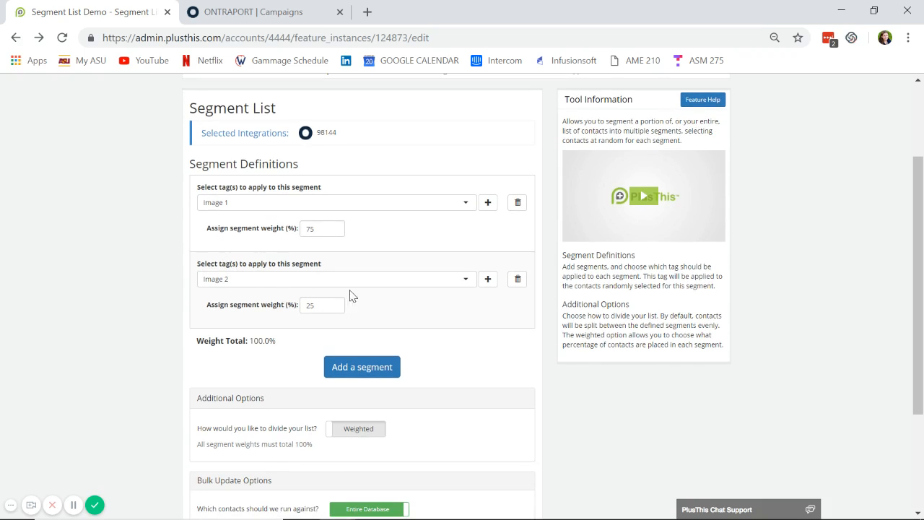
left_click(320, 304)
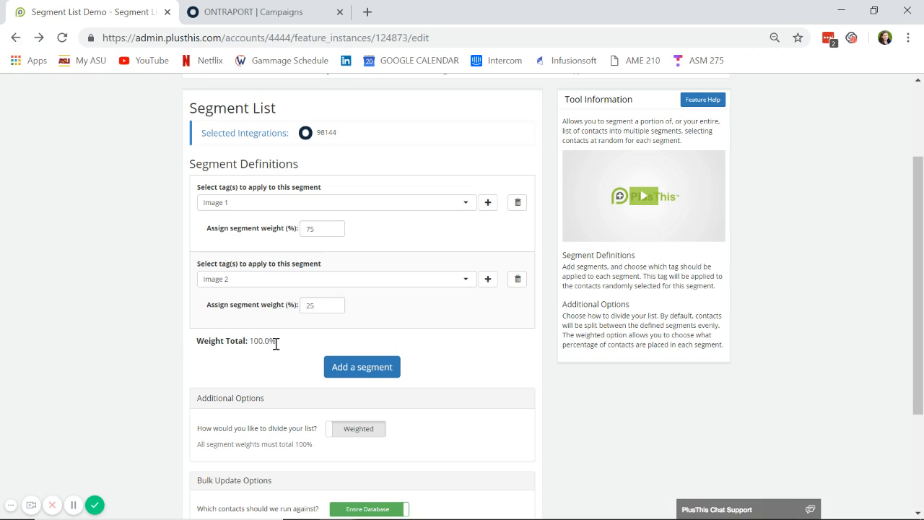
mouse_move(327, 338)
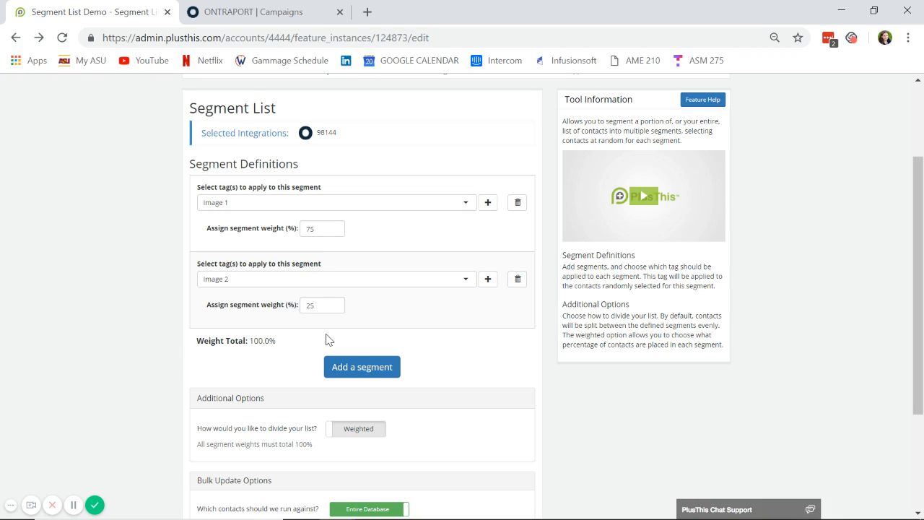
Delete the empty third segment and keep dividing by weight, with Image 1 at 75%
left_click(361, 366)
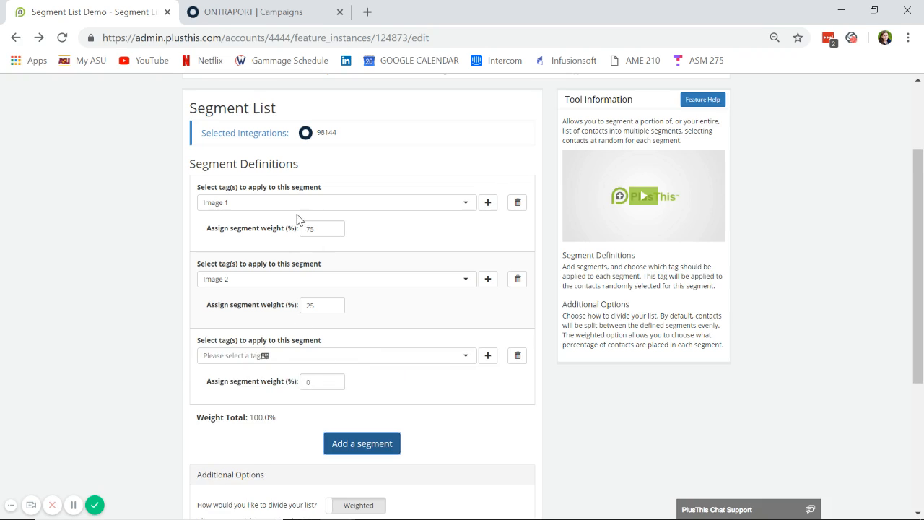
mouse_move(419, 301)
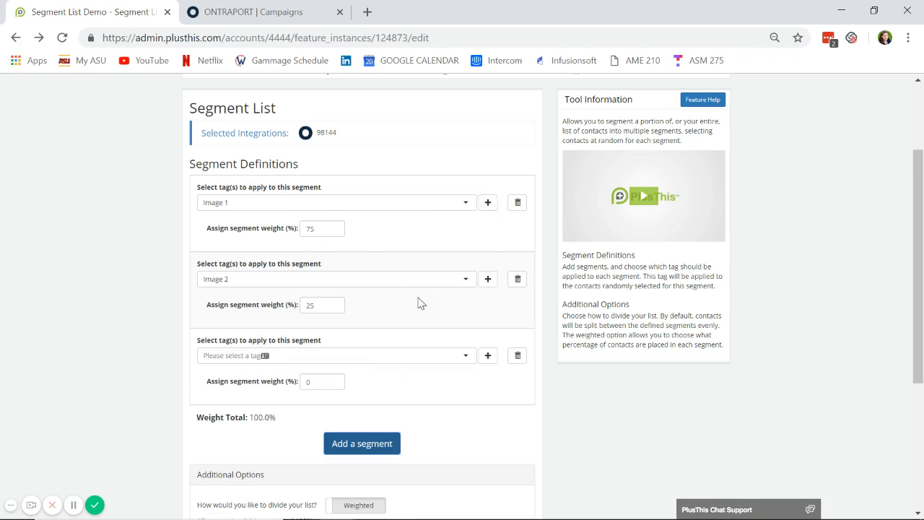
mouse_move(444, 384)
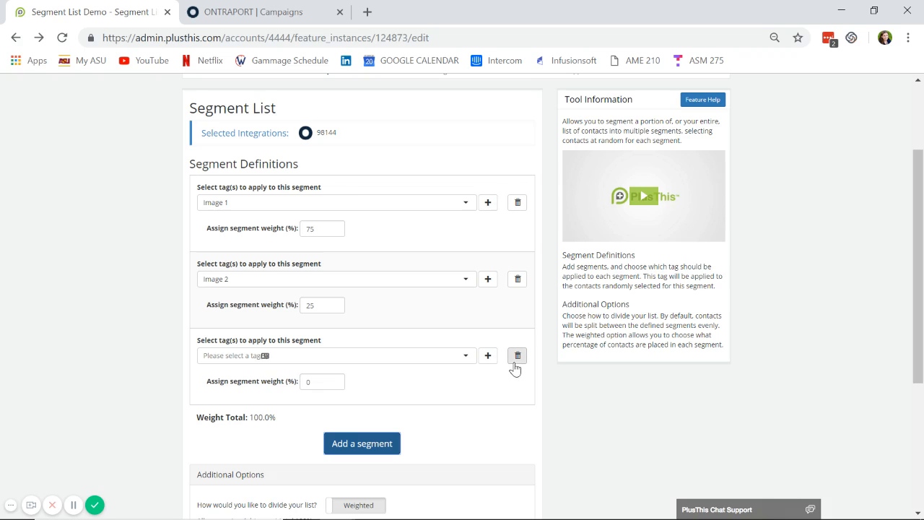
left_click(517, 356)
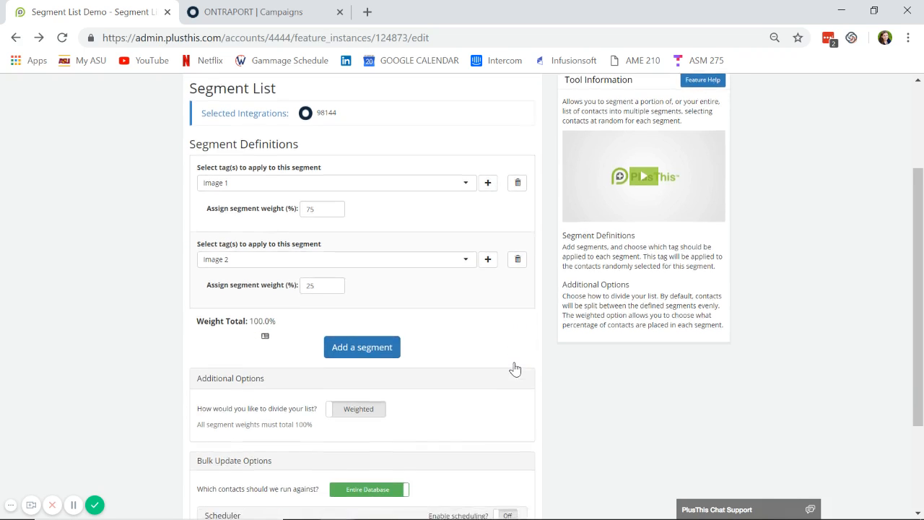
scroll("down", 3)
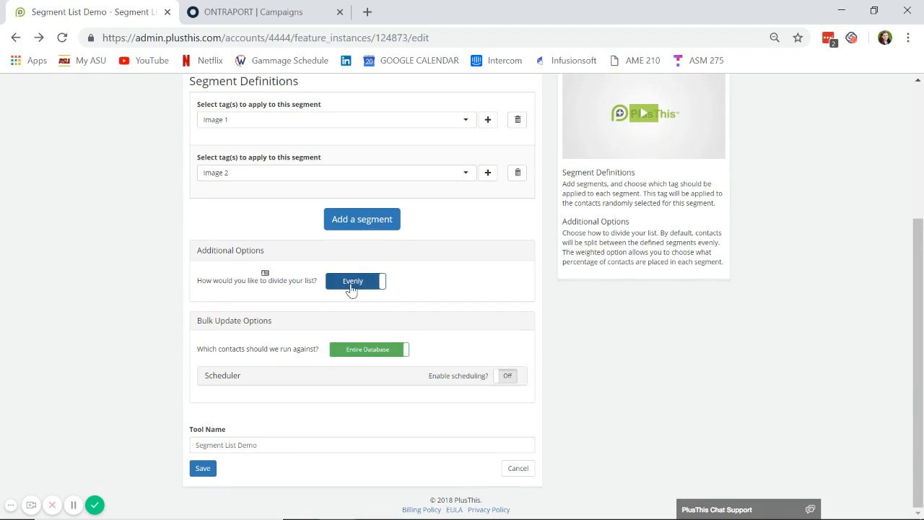
left_click(354, 281)
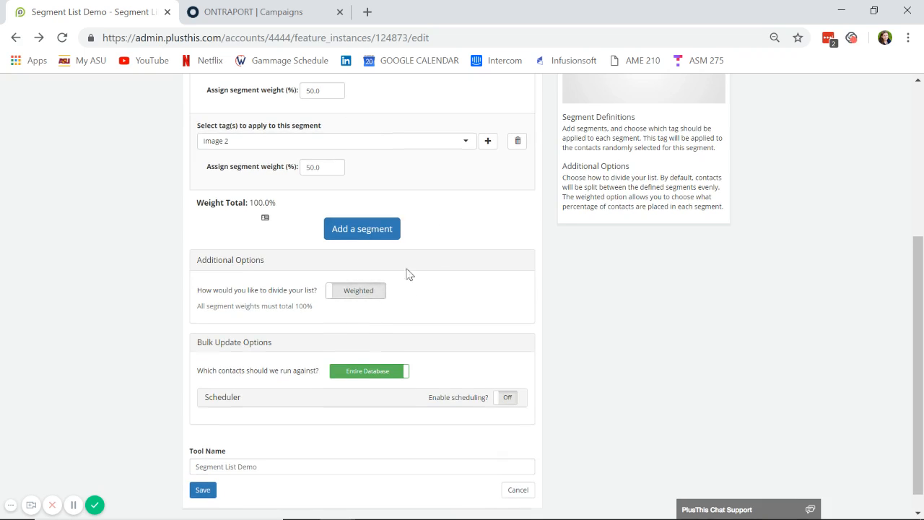
scroll("up", 3)
type("75")
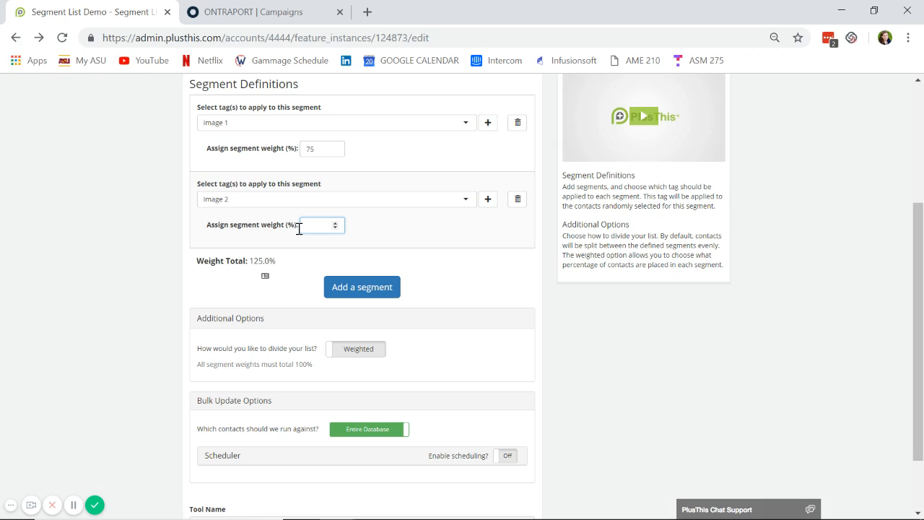
Set the Image 2 weight to 25% and target contacts by picked tag
type("25")
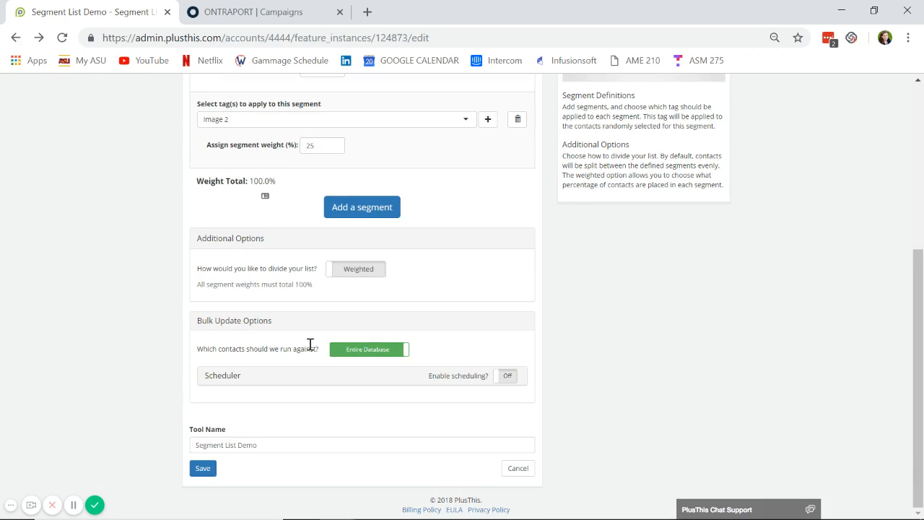
mouse_move(377, 354)
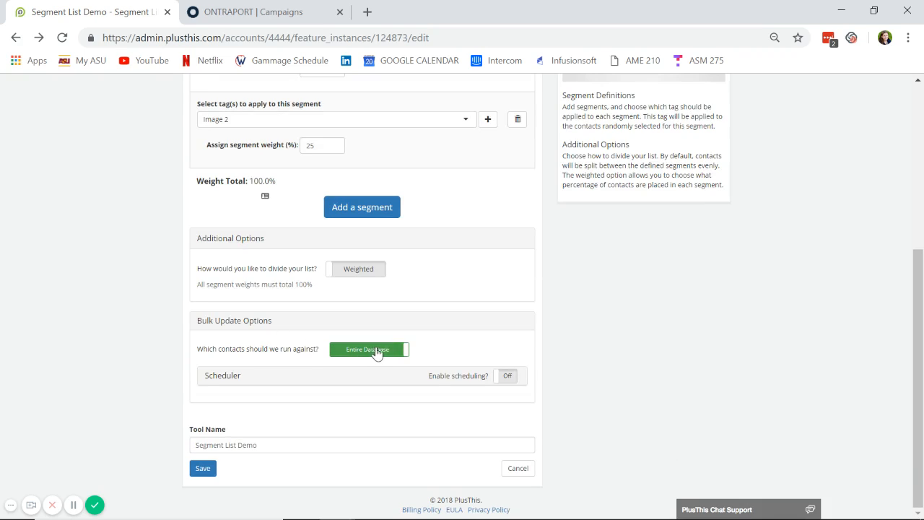
left_click(393, 349)
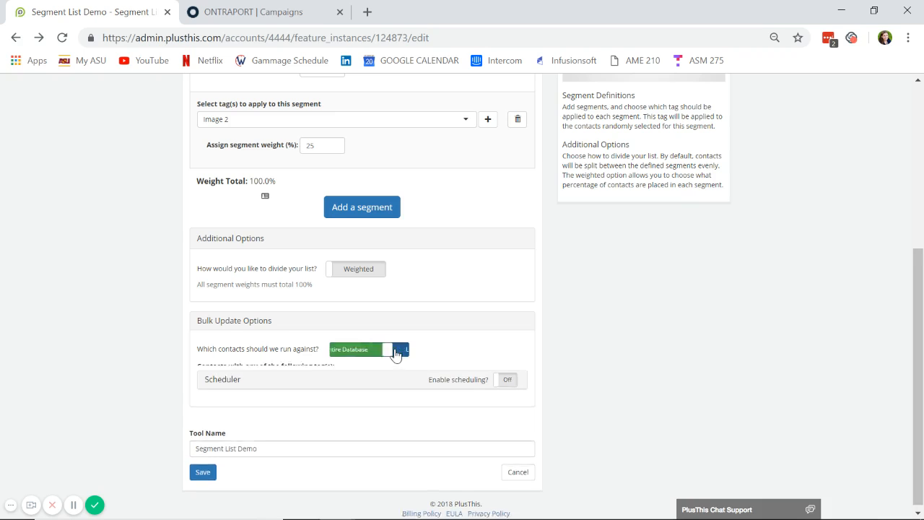
left_click(393, 349)
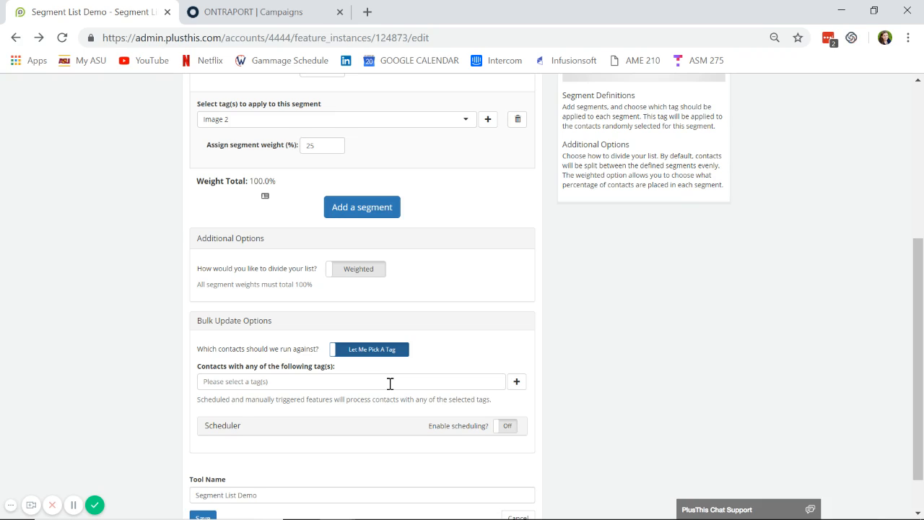
mouse_move(273, 375)
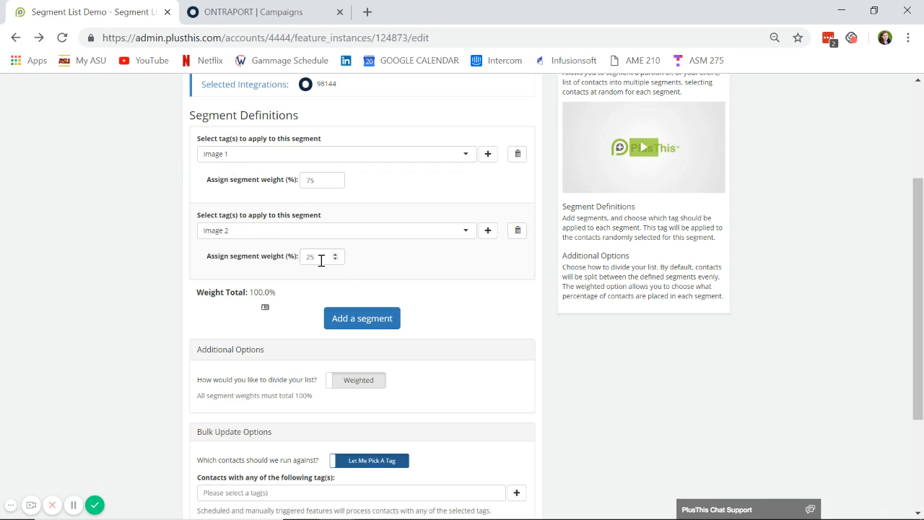
mouse_move(376, 222)
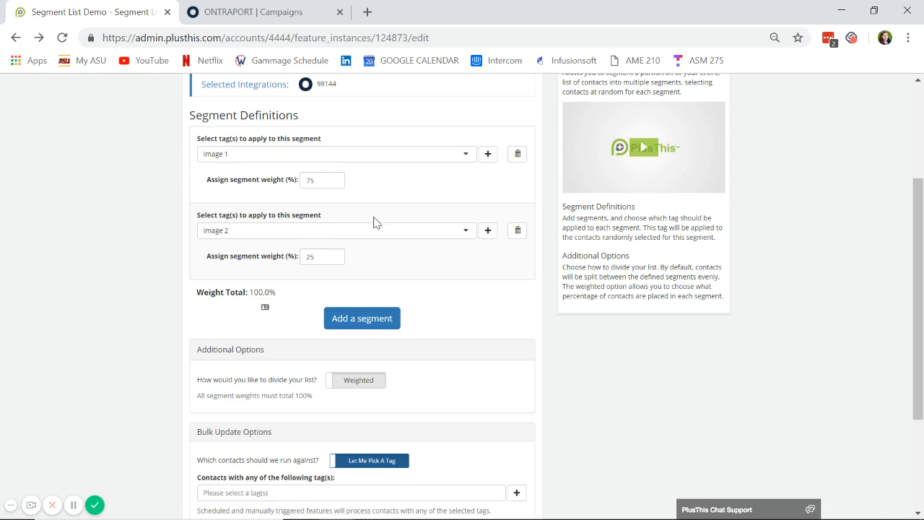
mouse_move(238, 201)
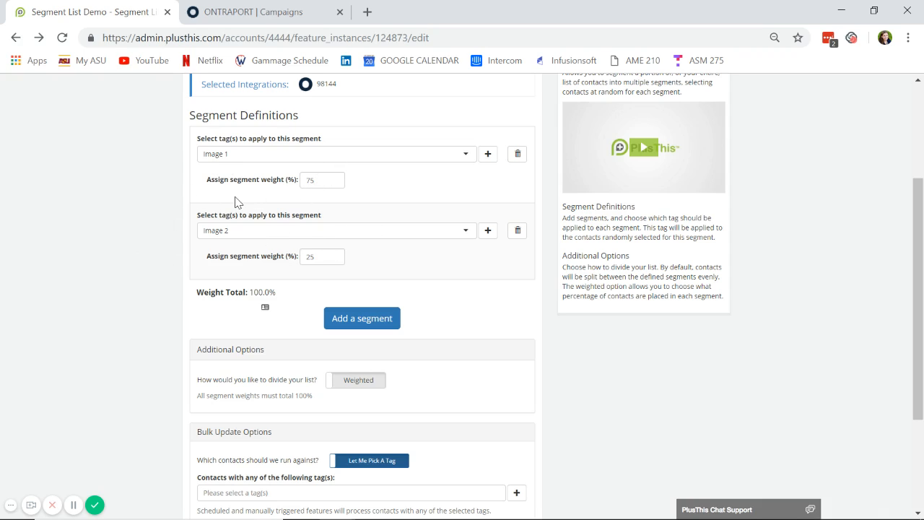
scroll("down", 3)
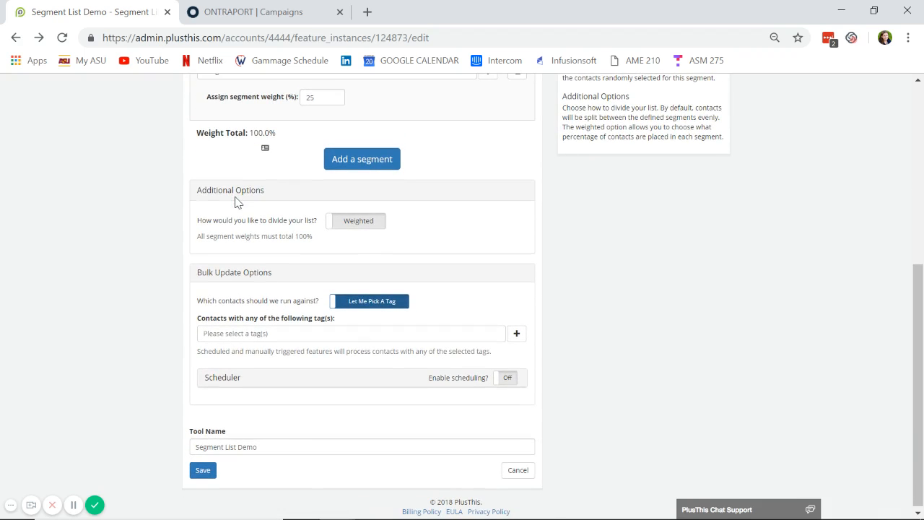
mouse_move(460, 417)
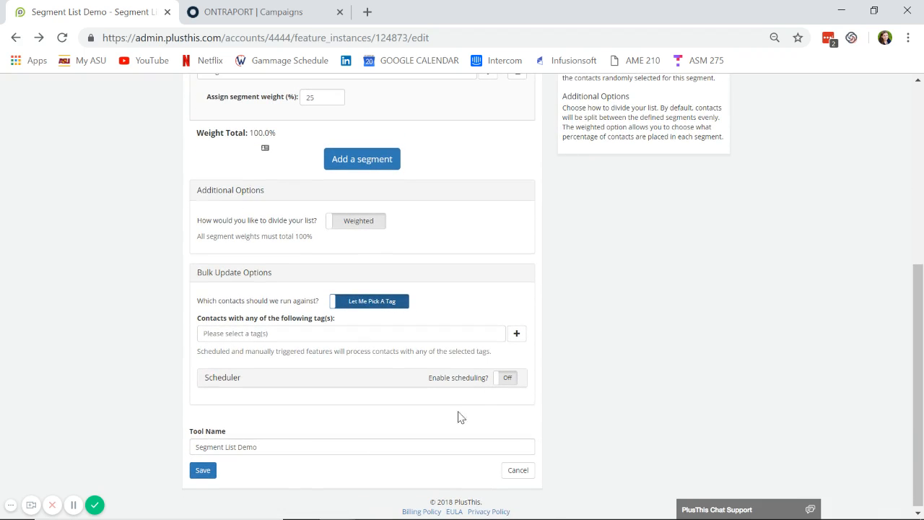
Save the tool against the Entire Database after the tag error, then return to ONTRAPORT
left_click(203, 470)
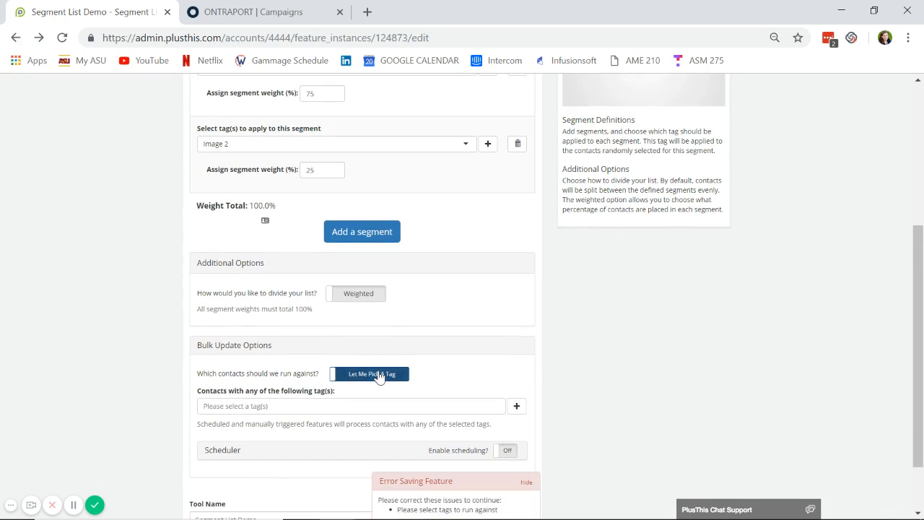
left_click(368, 374)
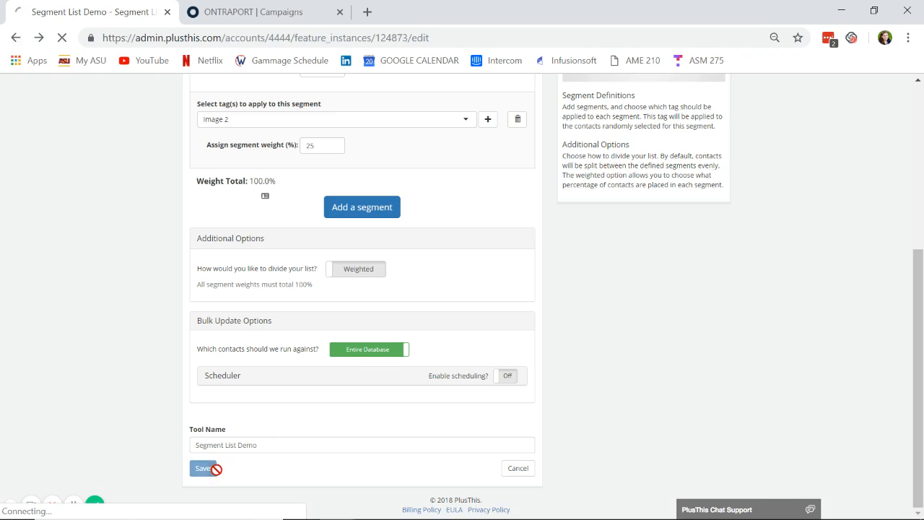
left_click(201, 468)
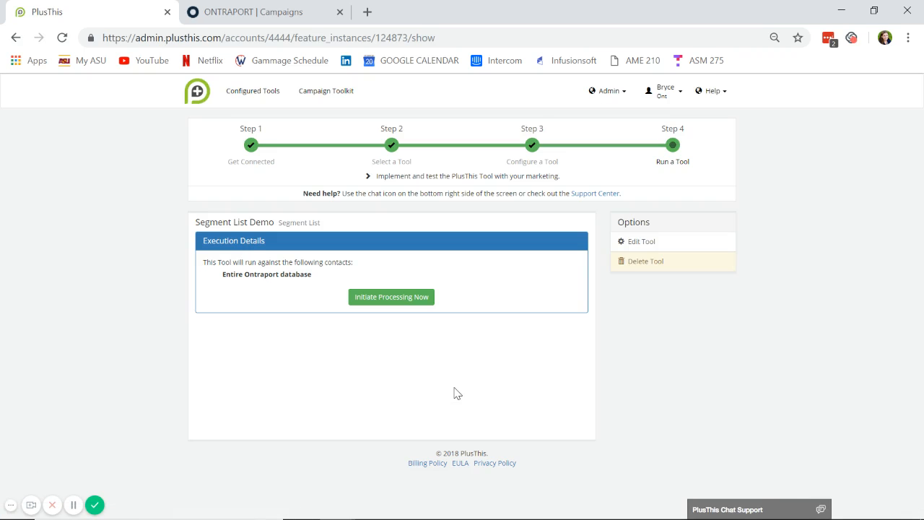
mouse_move(390, 270)
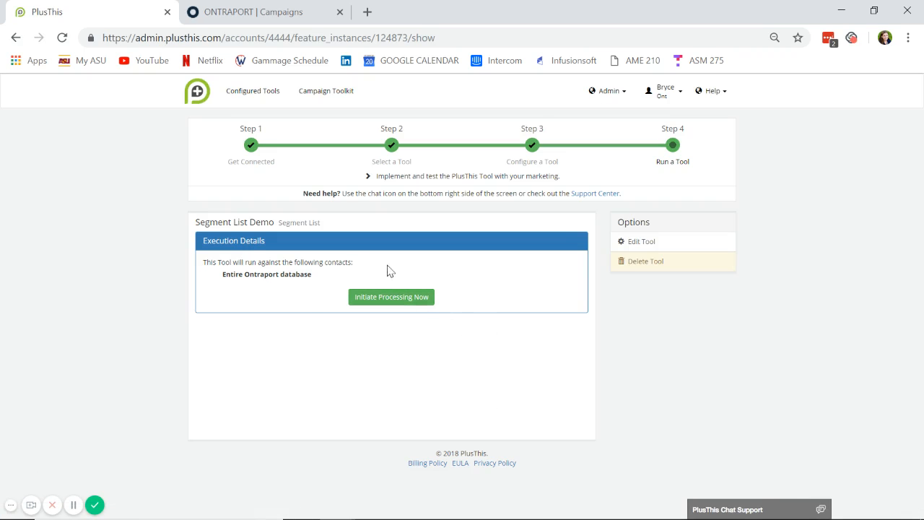
left_click(252, 12)
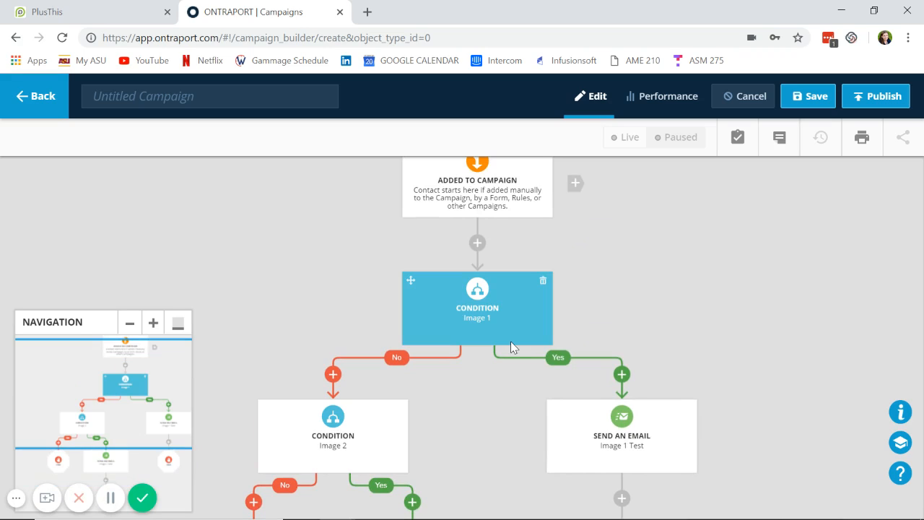
mouse_move(500, 297)
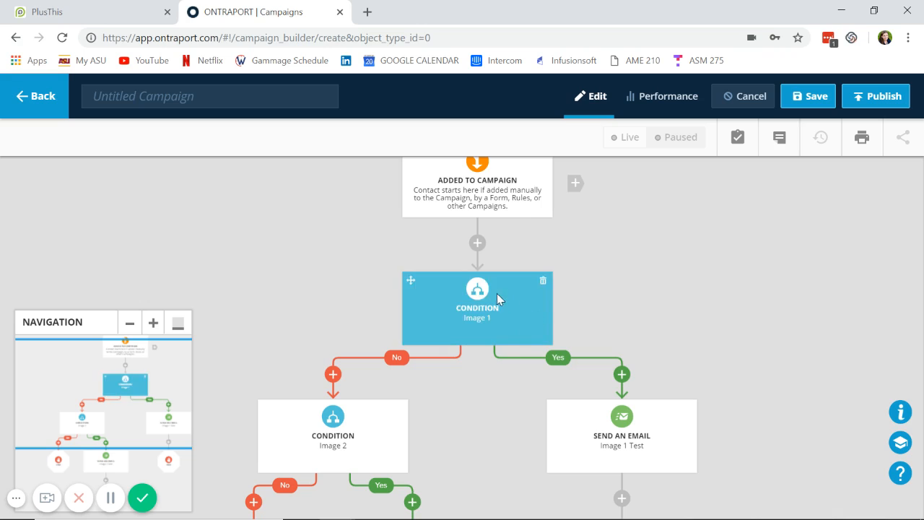